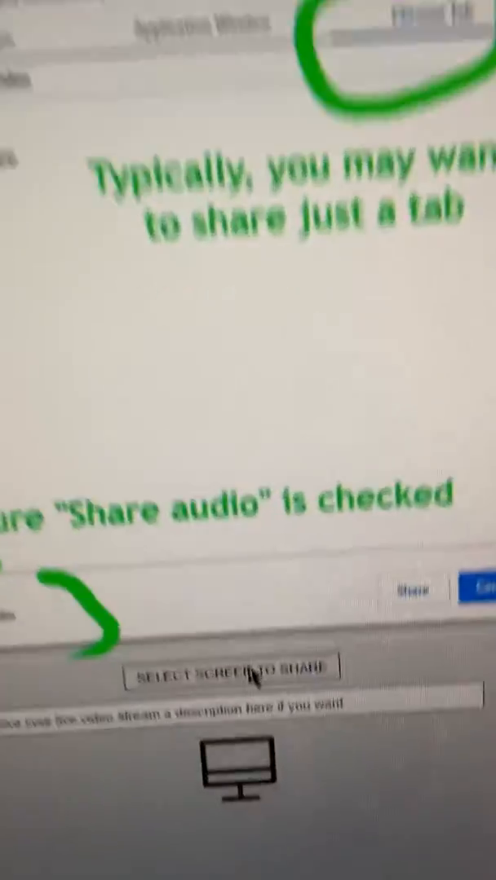
# - Bring up the whole-screen picker and include 'Share audio' for the Prime Video screen
pyautogui.click(232, 668)
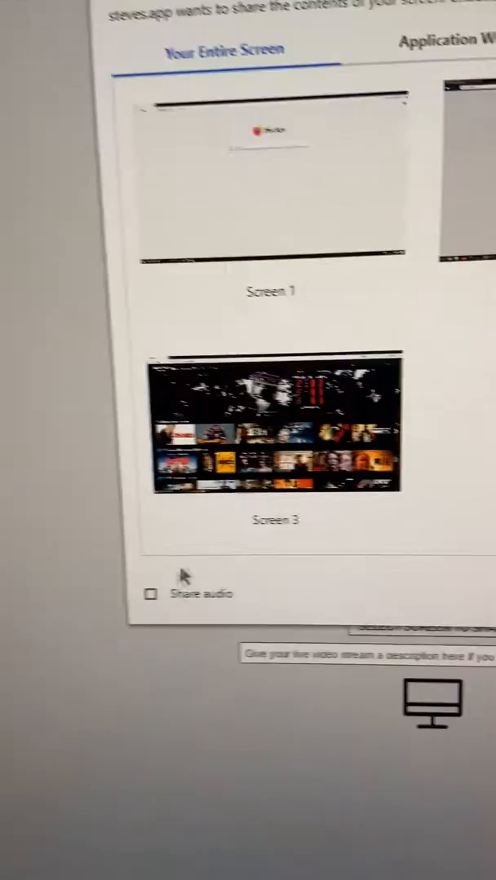
pyautogui.click(150, 593)
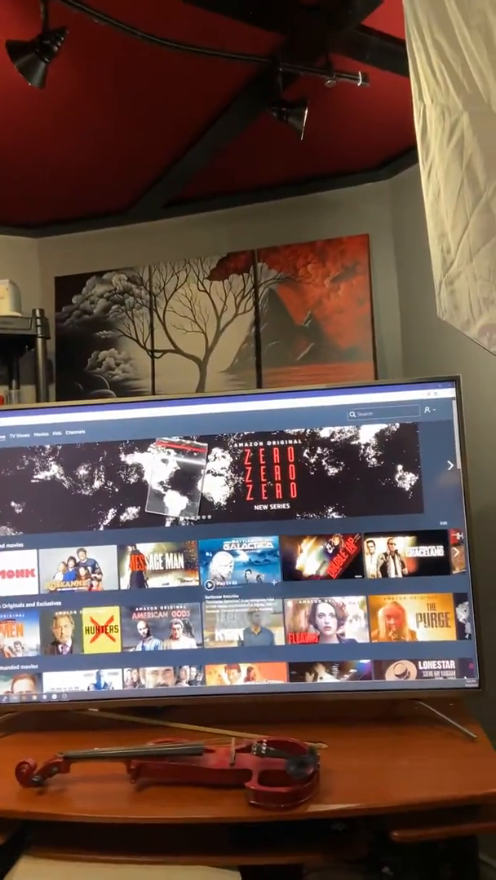
# - Go from the Prime Video home catalogue to a single movie's detail page
pyautogui.click(150, 564)
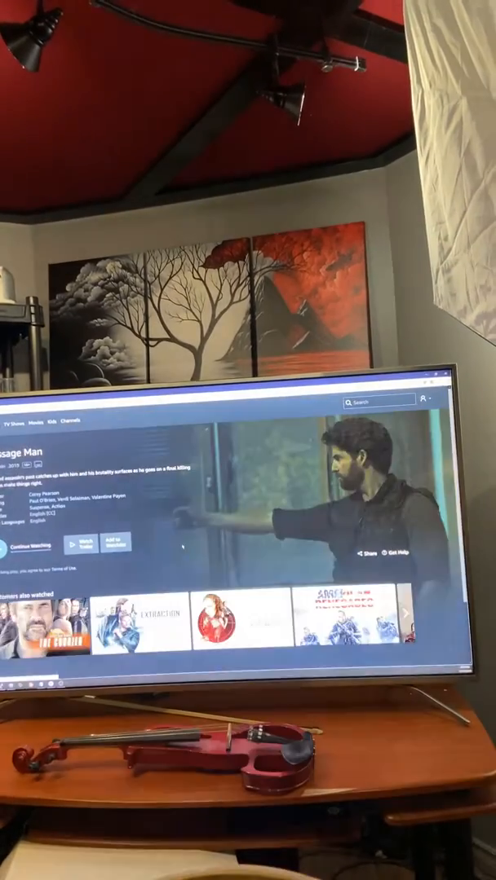